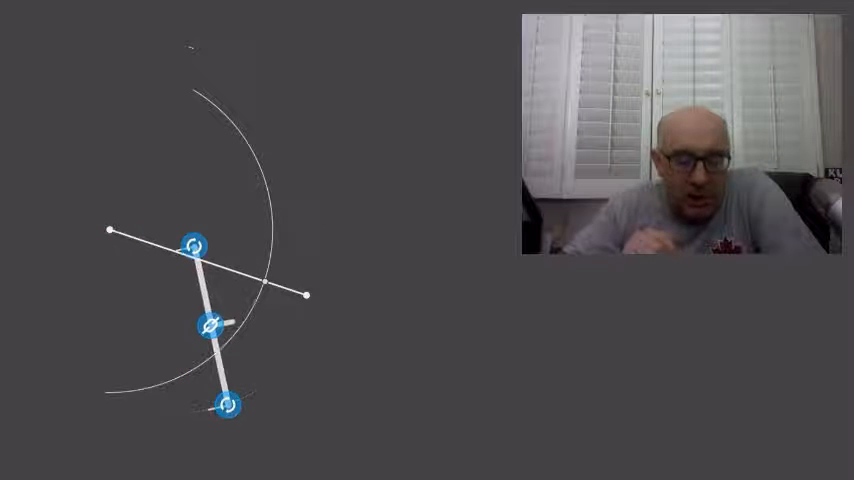
Swing a second arc from the segment's other endpoint with the same radius, crossing the first arc above and below.
left_click_drag(195, 245, 327, 290)
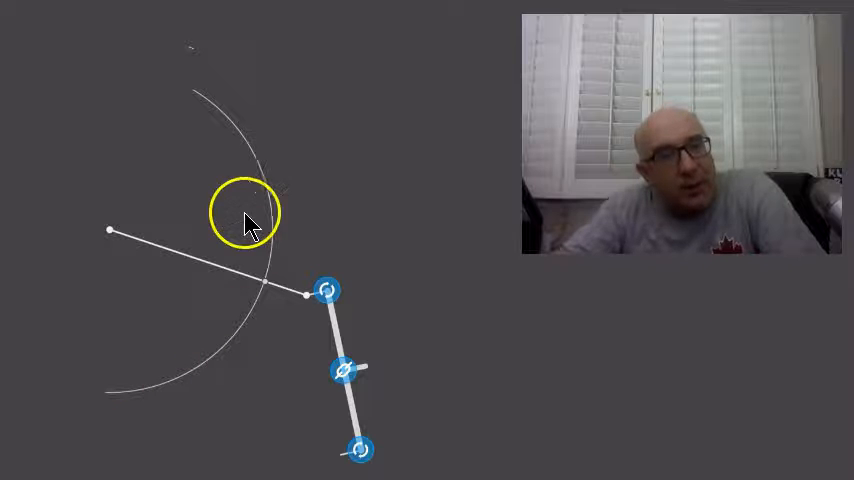
mouse_move(110, 230)
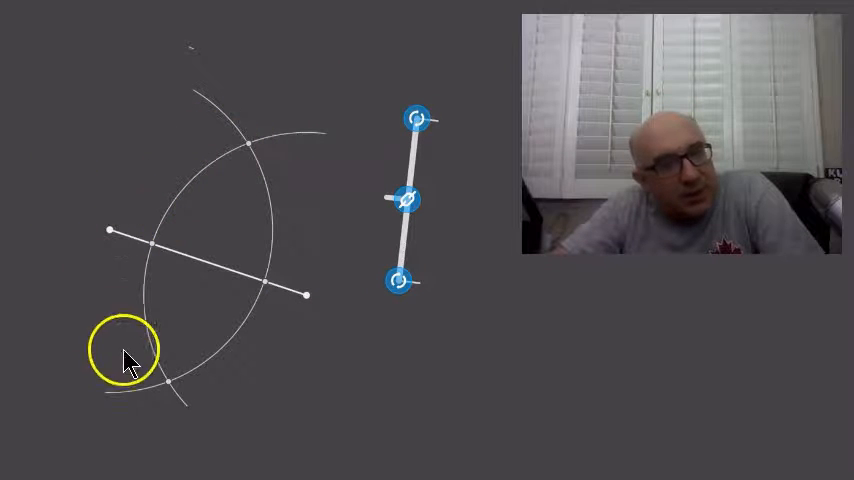
mouse_move(250, 130)
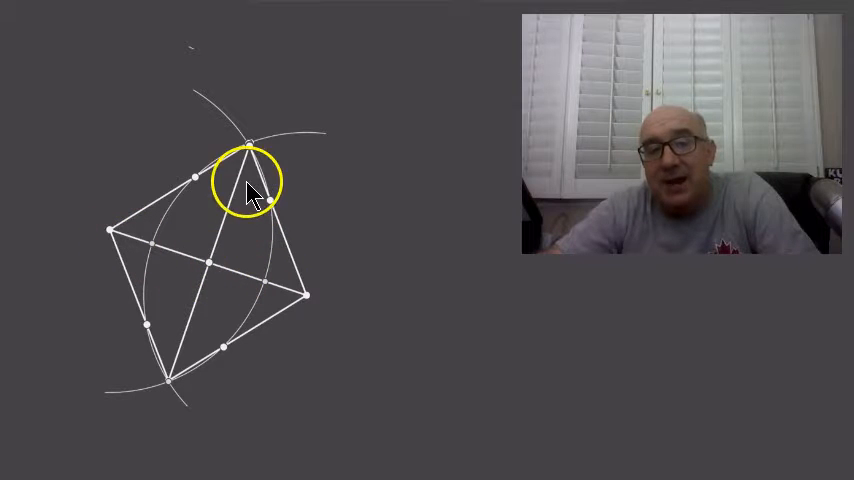
mouse_move(170, 350)
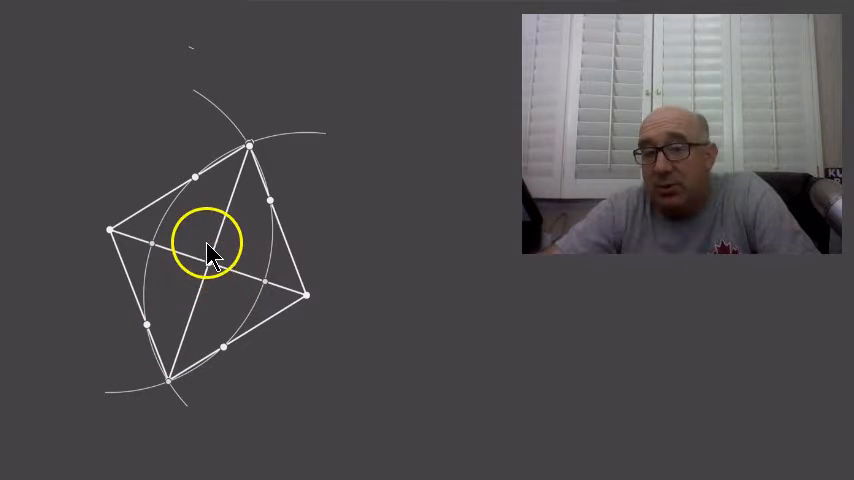
mouse_move(215, 305)
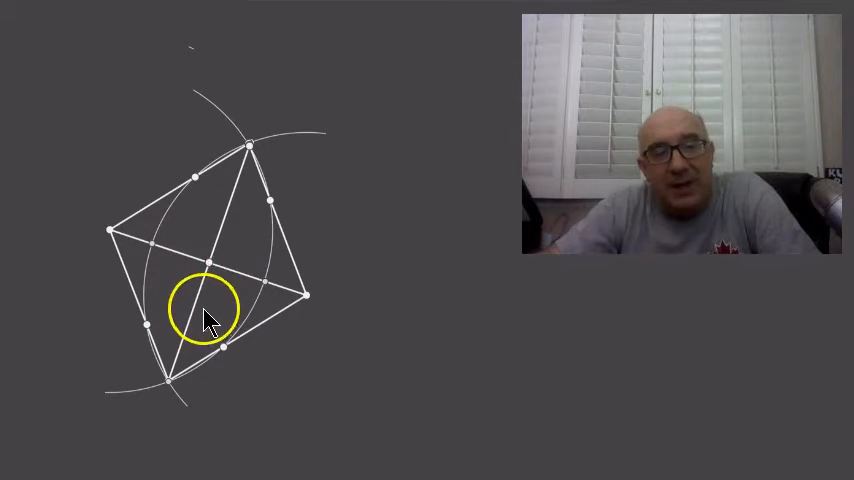
mouse_move(178, 270)
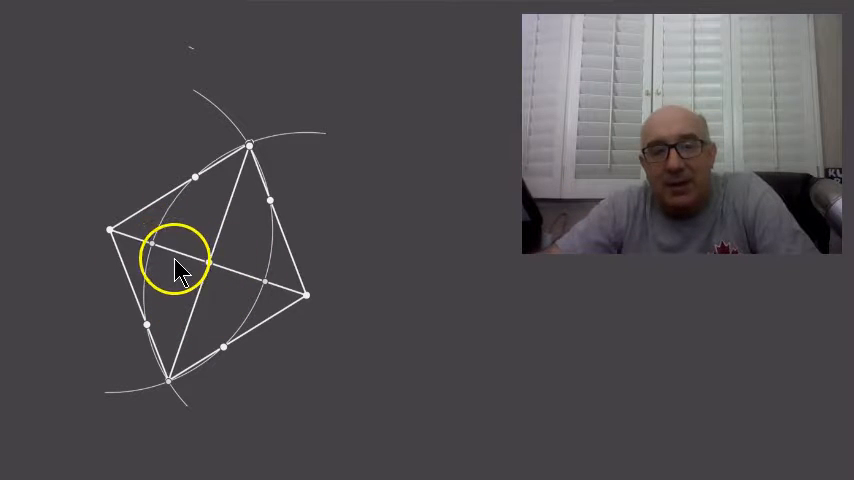